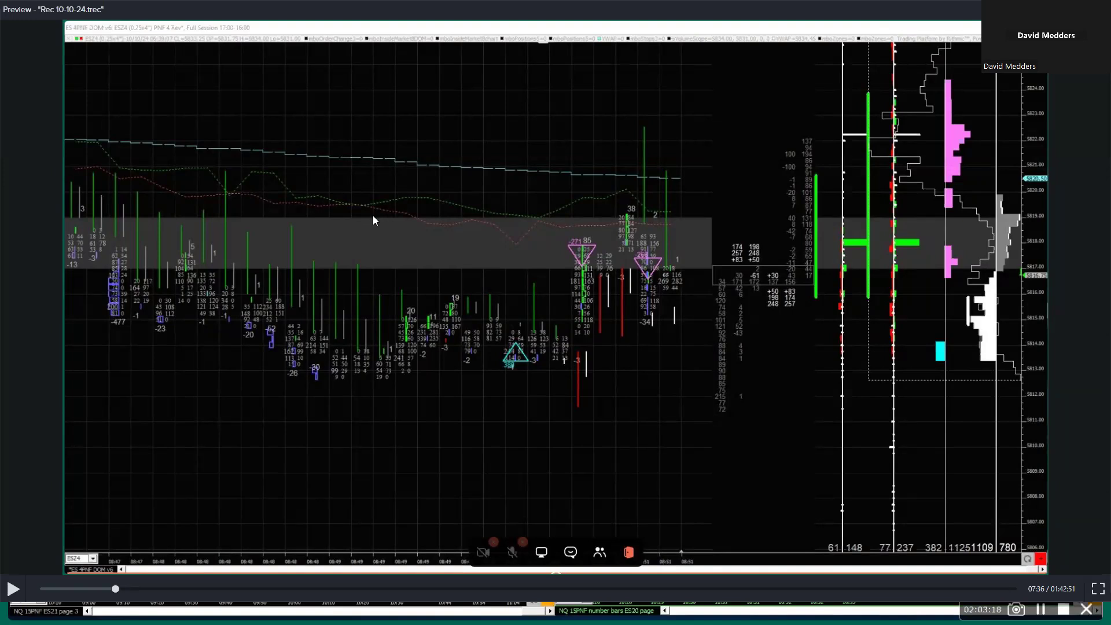
mouse_move(282, 177)
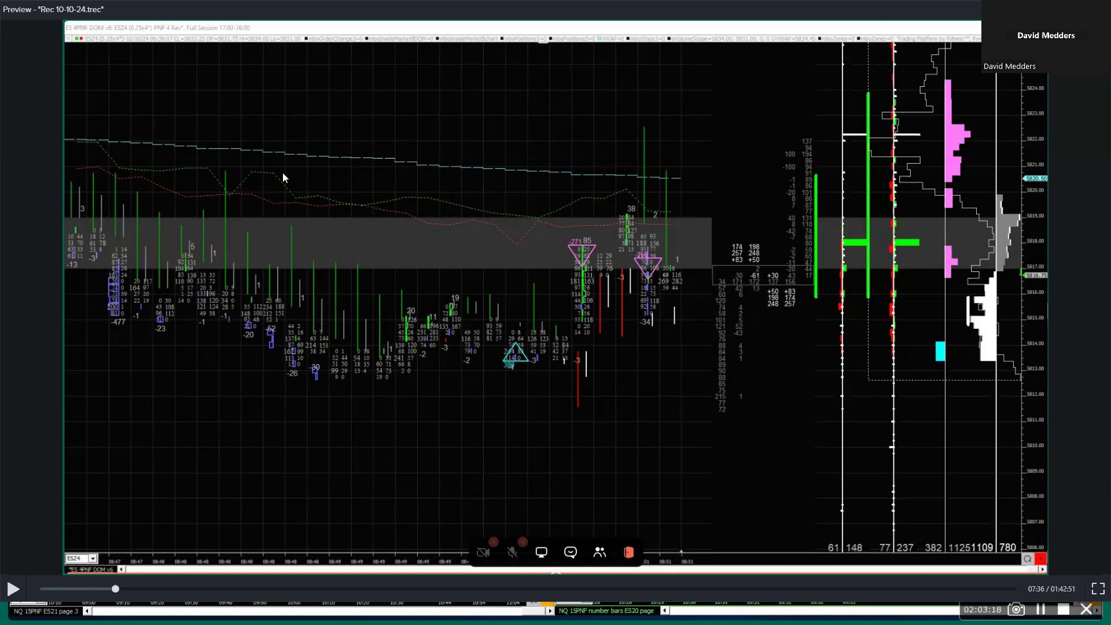
mouse_move(375, 199)
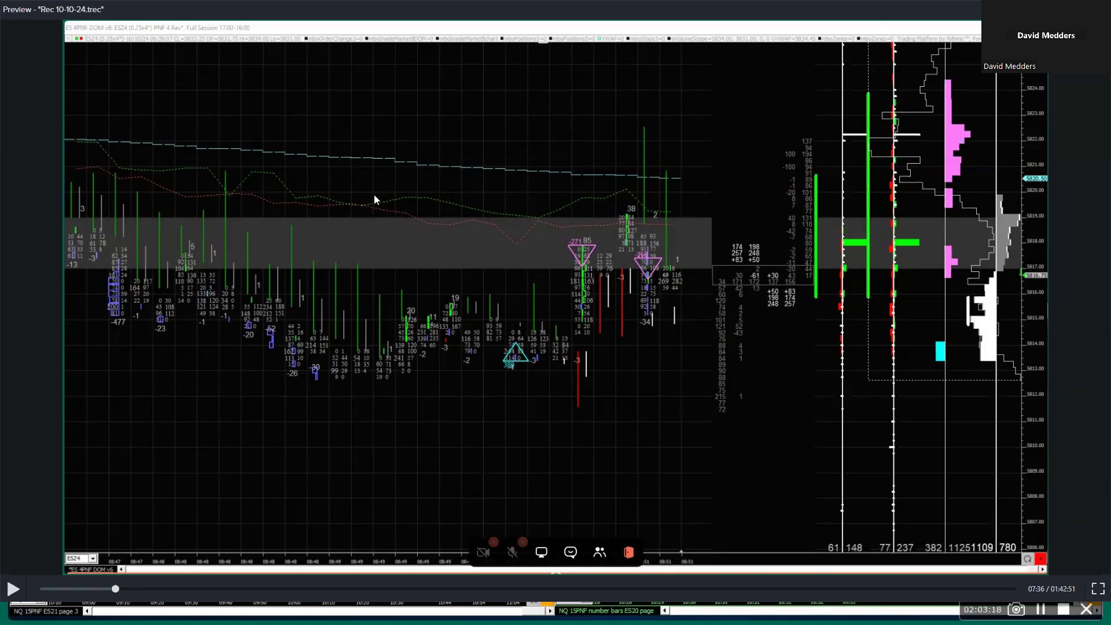
mouse_move(517, 237)
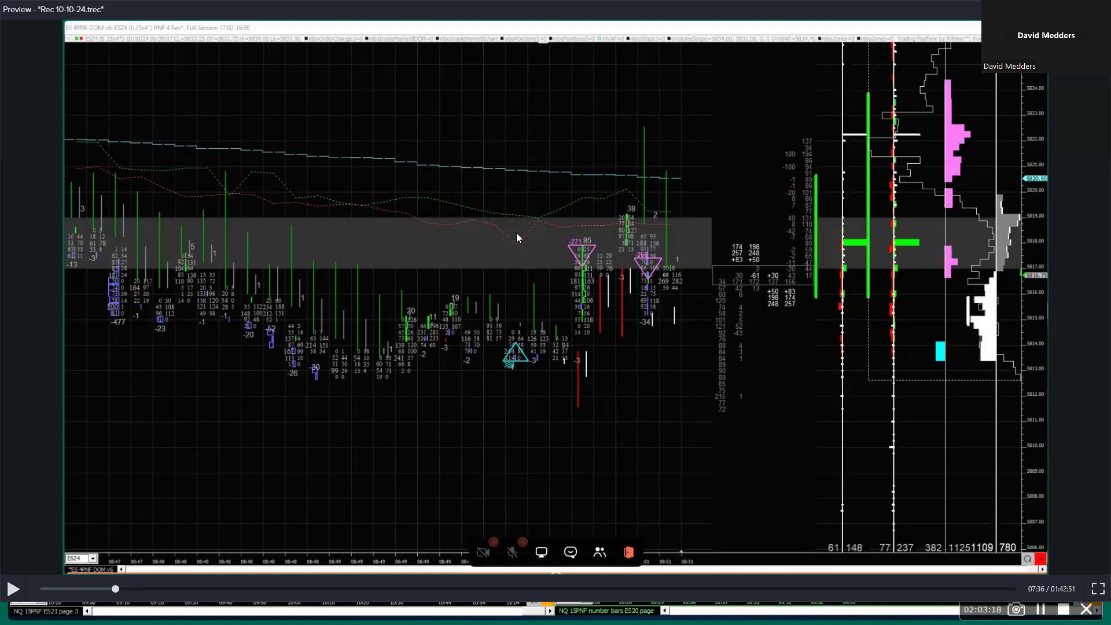
mouse_move(491, 241)
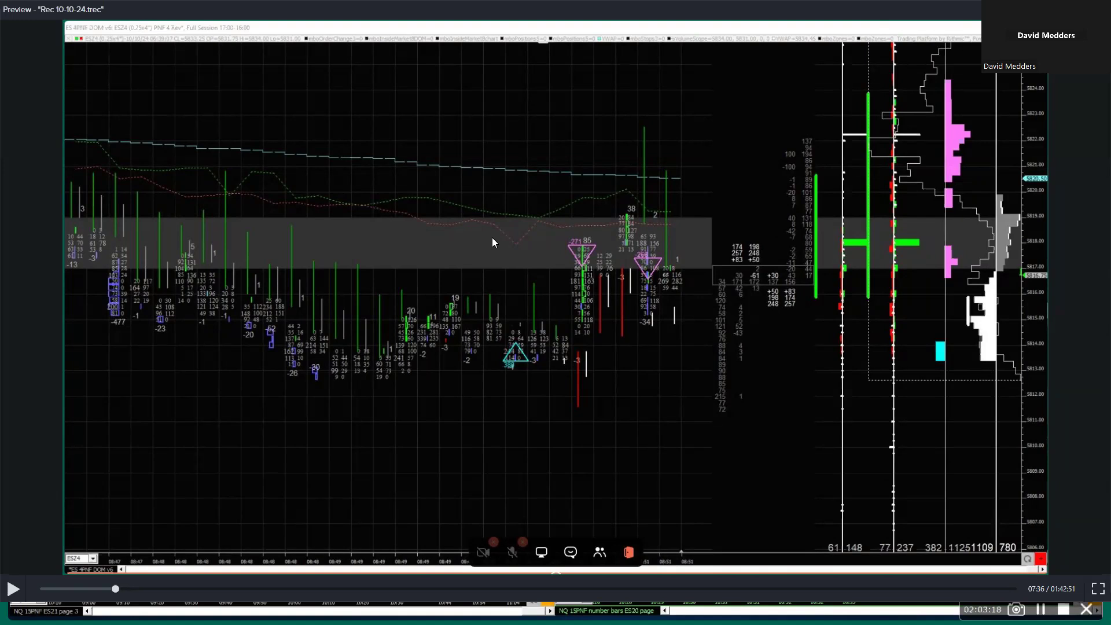
mouse_move(626, 239)
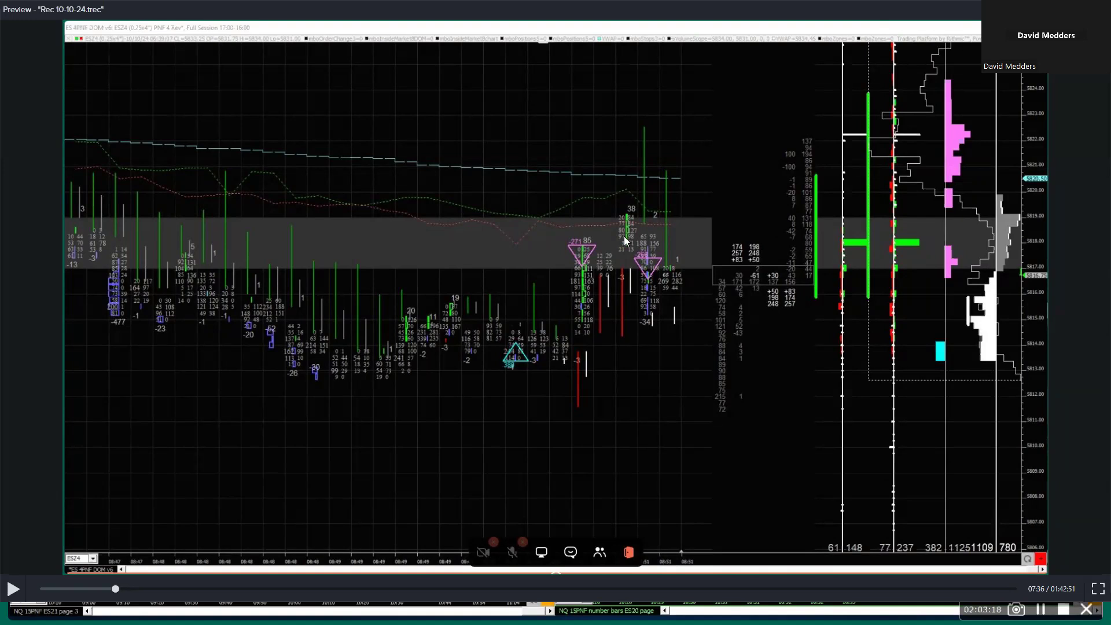
mouse_move(606, 232)
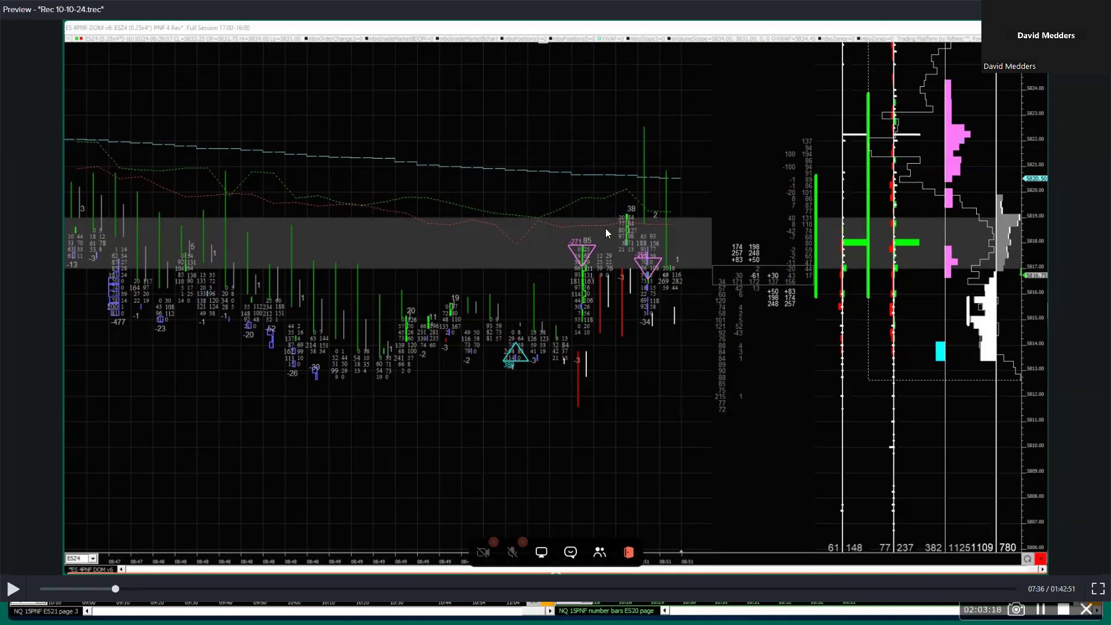
mouse_move(664, 340)
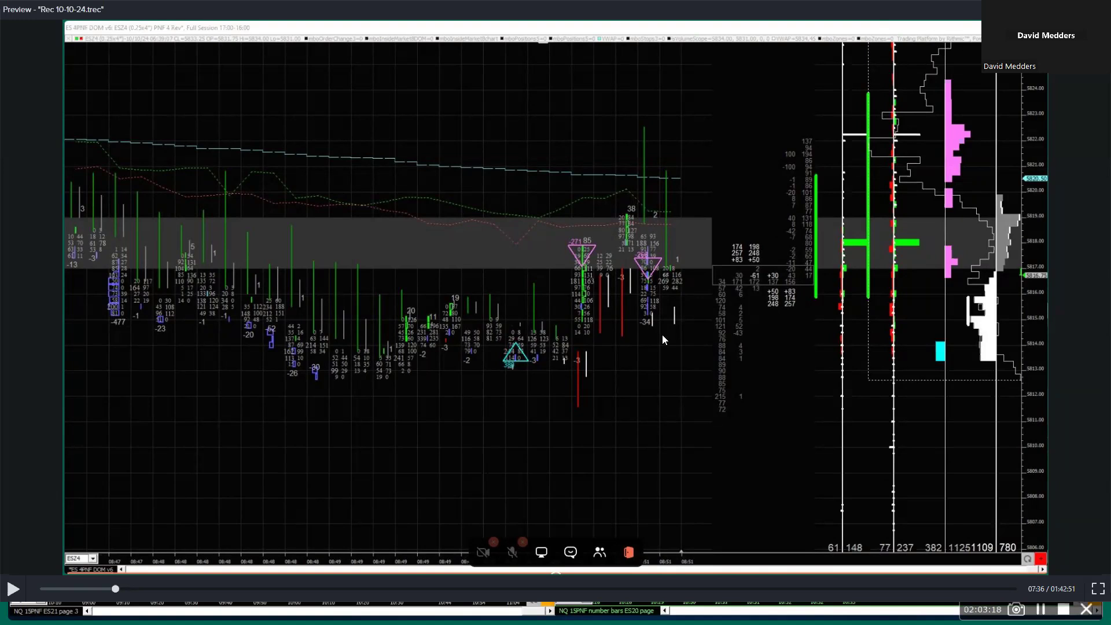
mouse_move(578, 275)
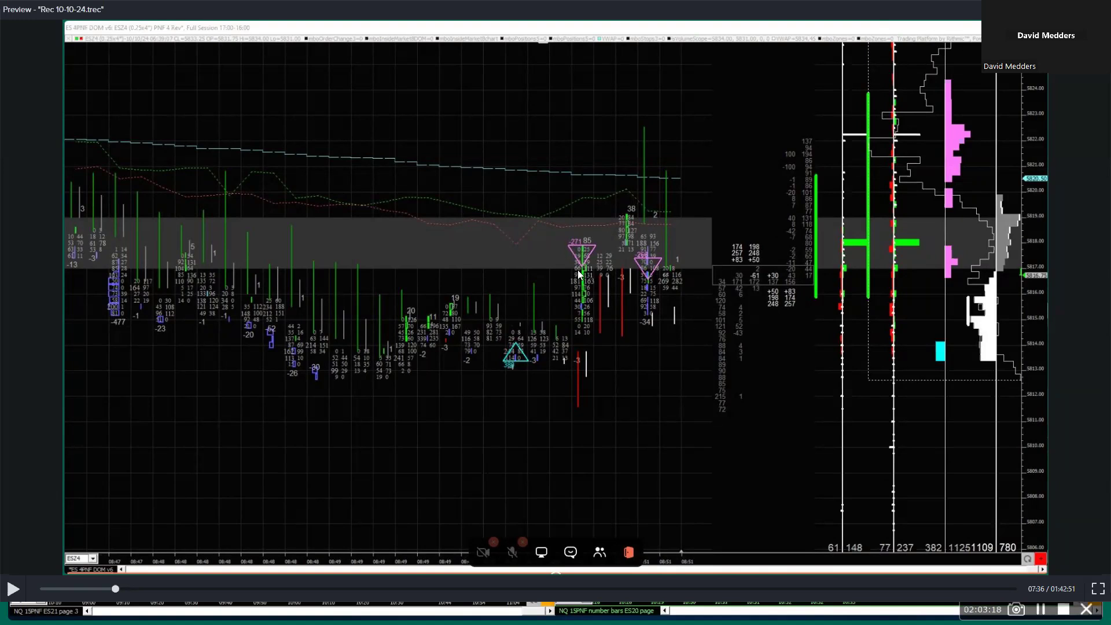
mouse_move(655, 285)
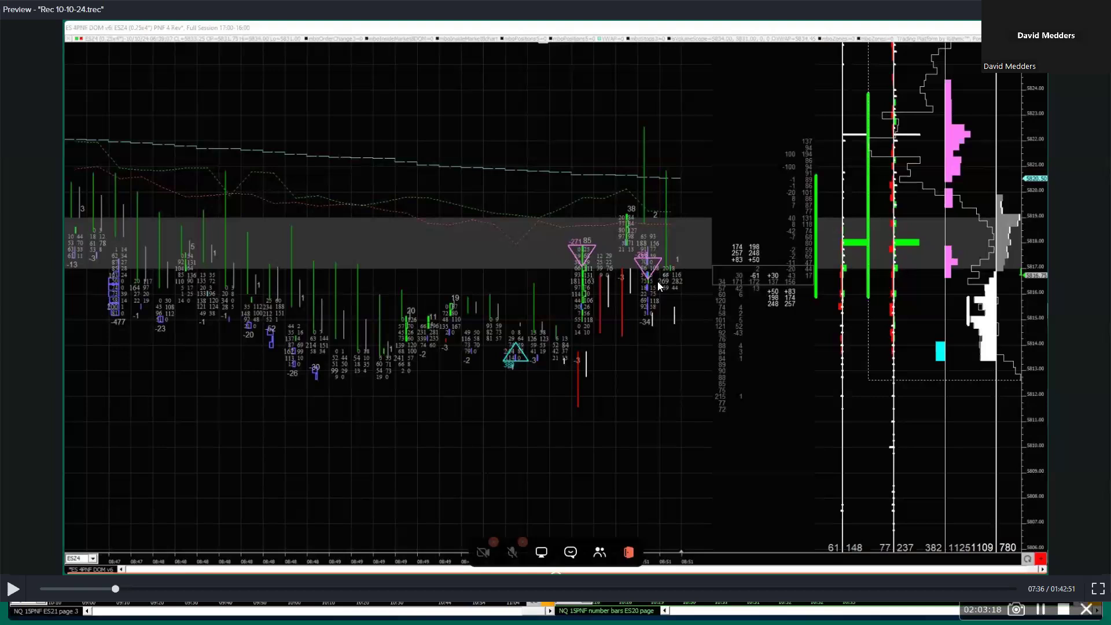
mouse_move(643, 271)
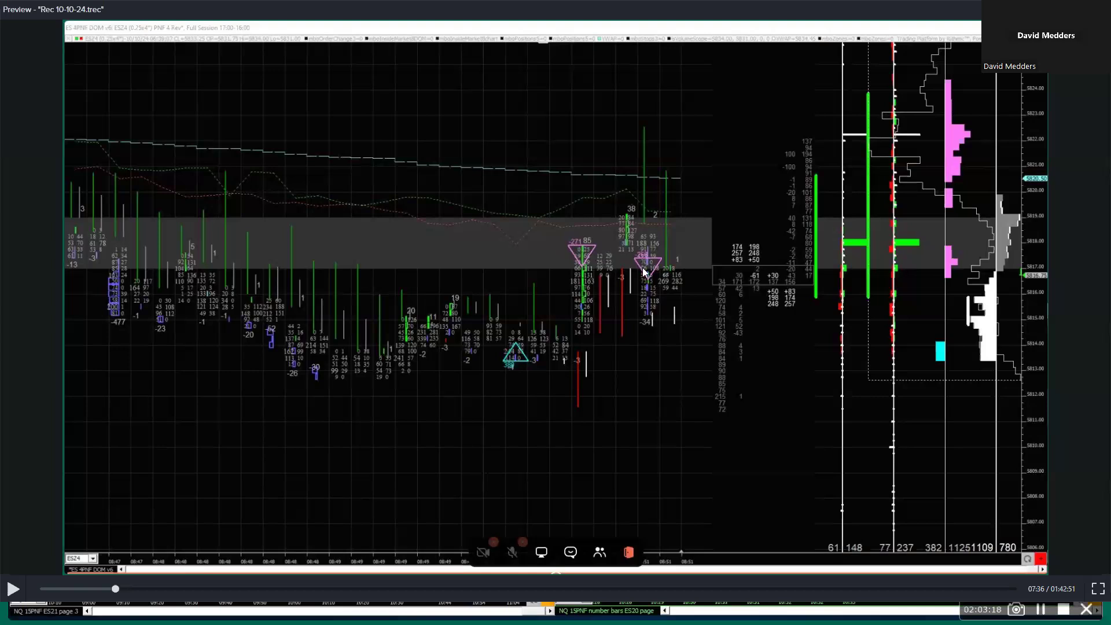
mouse_move(645, 262)
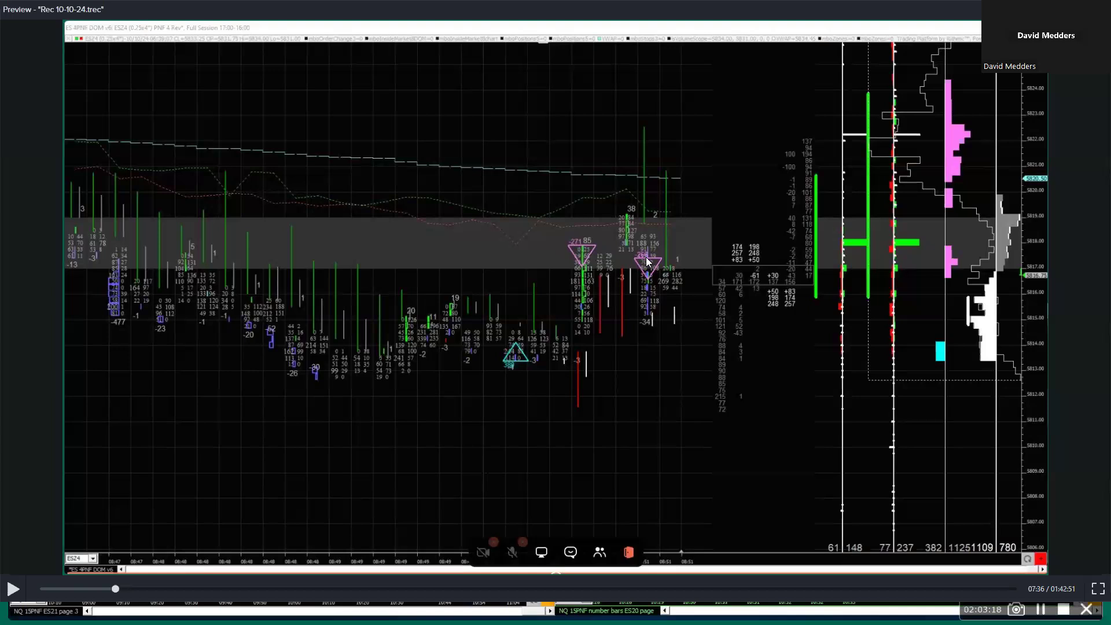
mouse_move(617, 256)
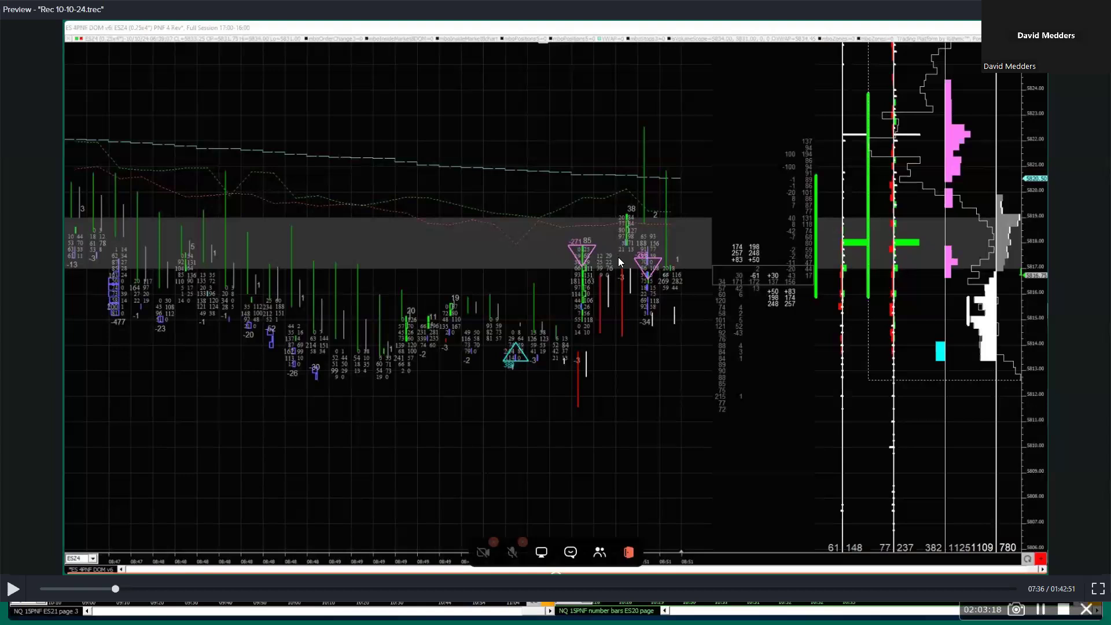
mouse_move(656, 260)
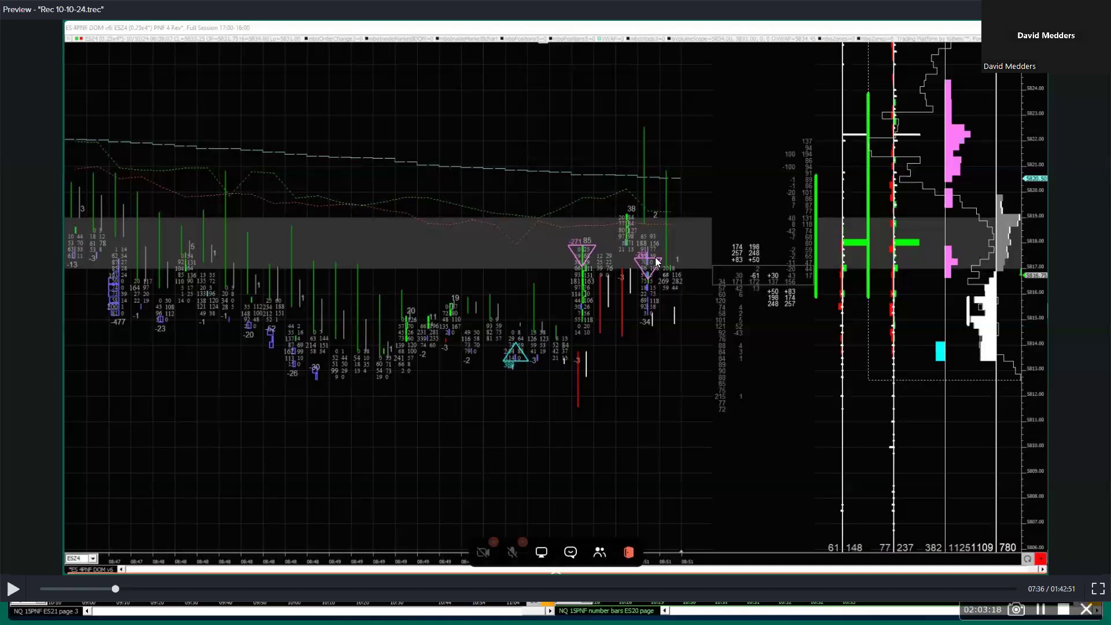
mouse_move(626, 251)
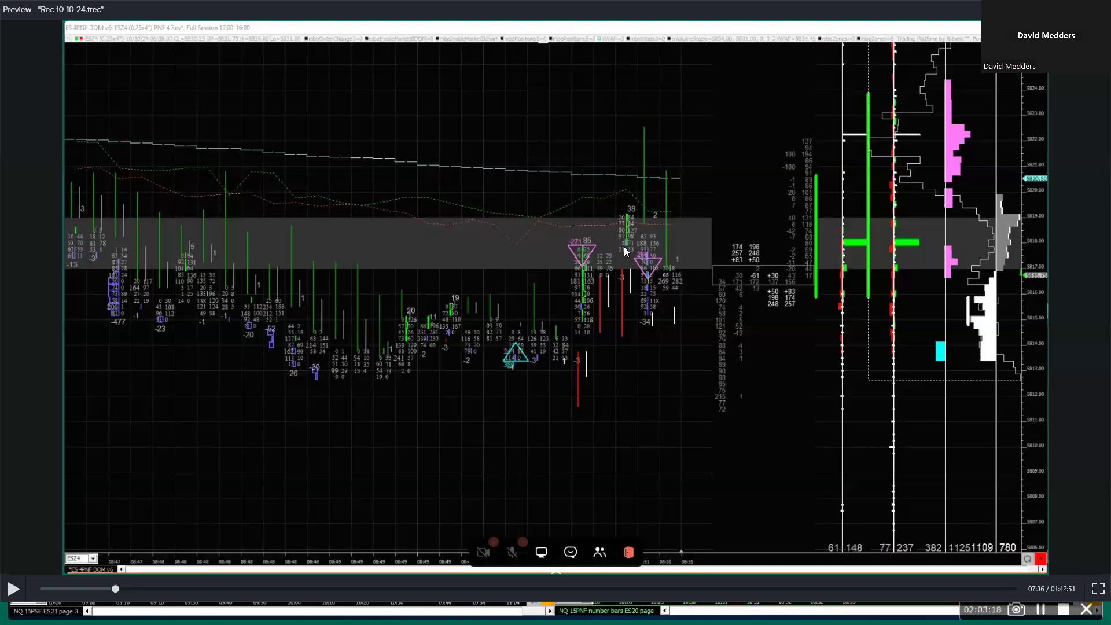
mouse_move(617, 257)
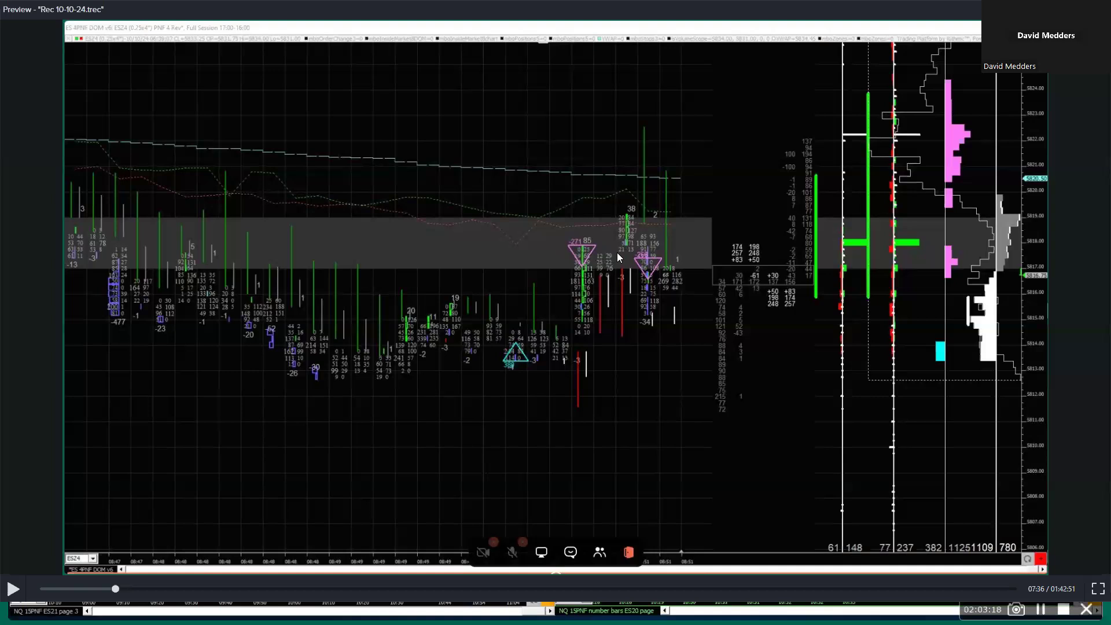
mouse_move(675, 246)
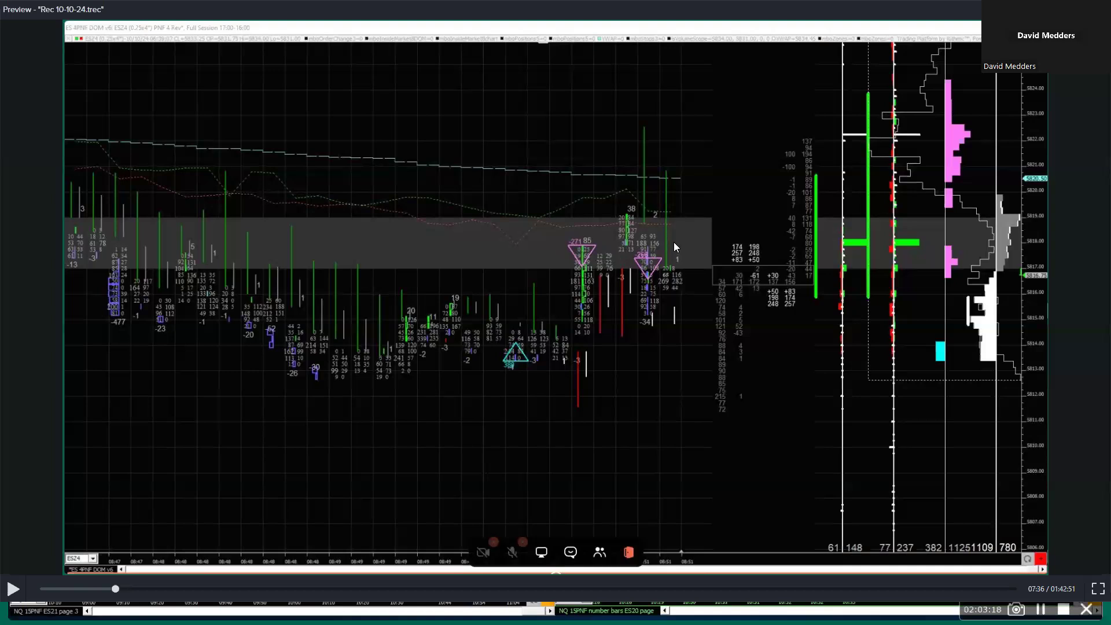
mouse_move(670, 367)
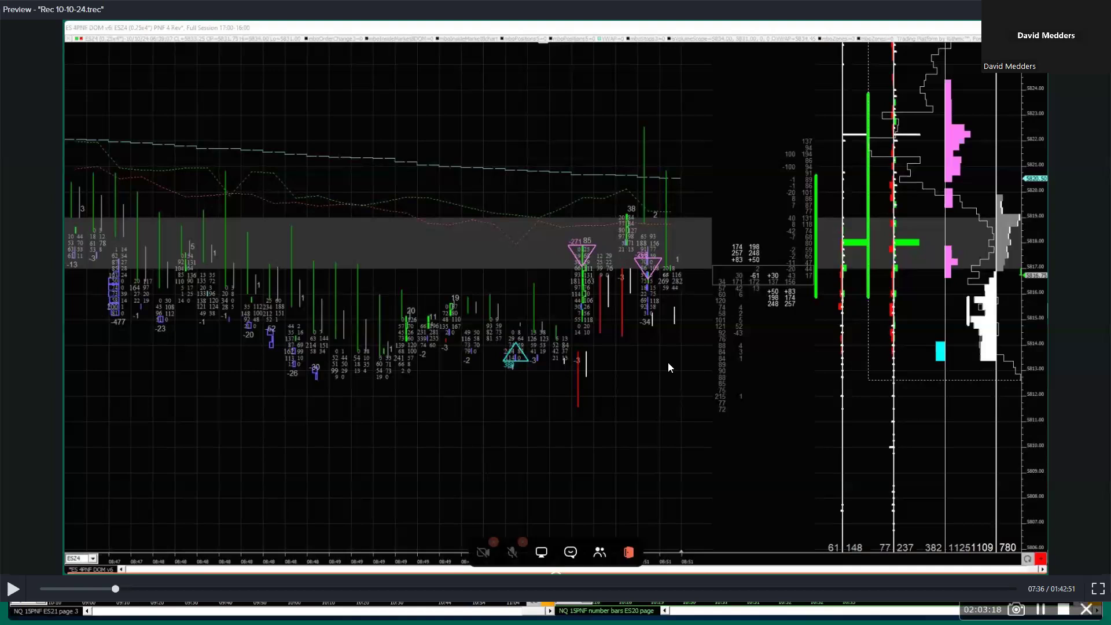
mouse_move(116, 592)
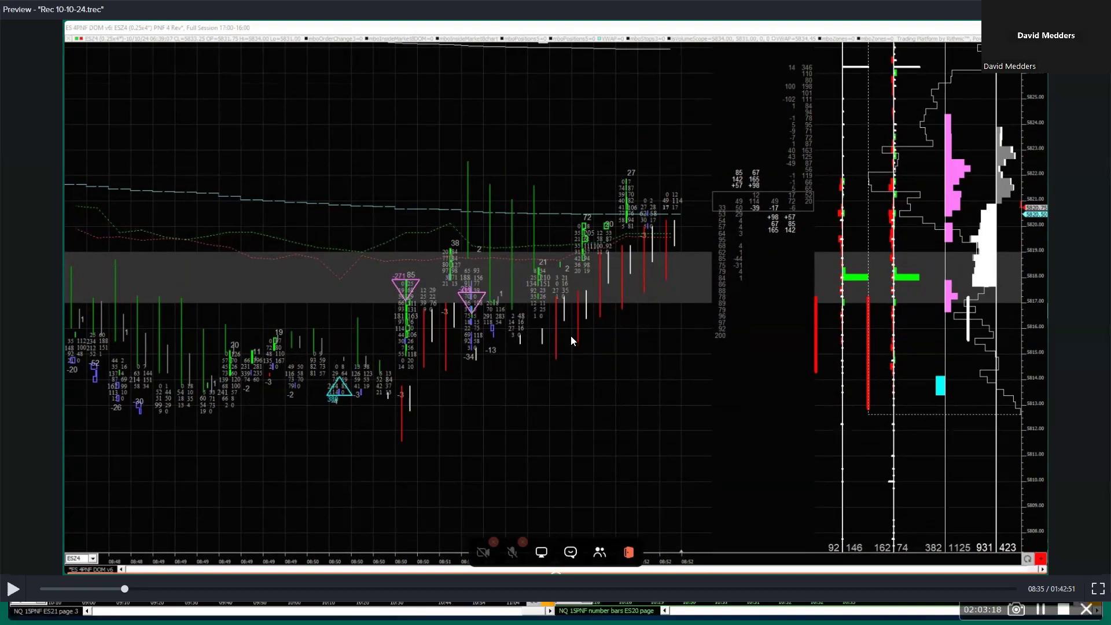
mouse_move(538, 266)
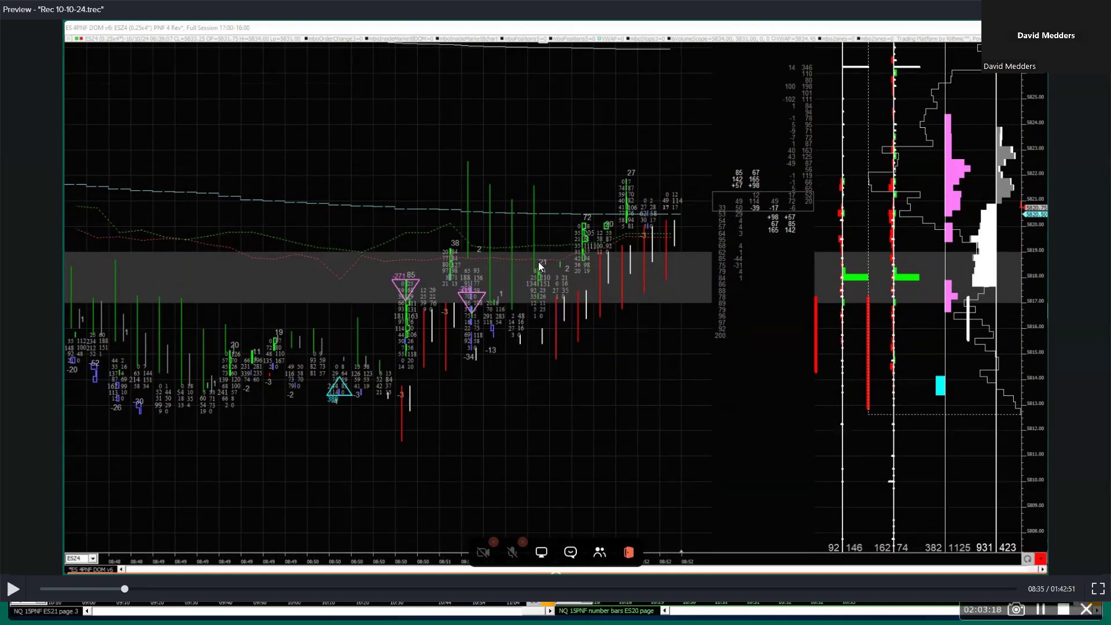
mouse_move(611, 228)
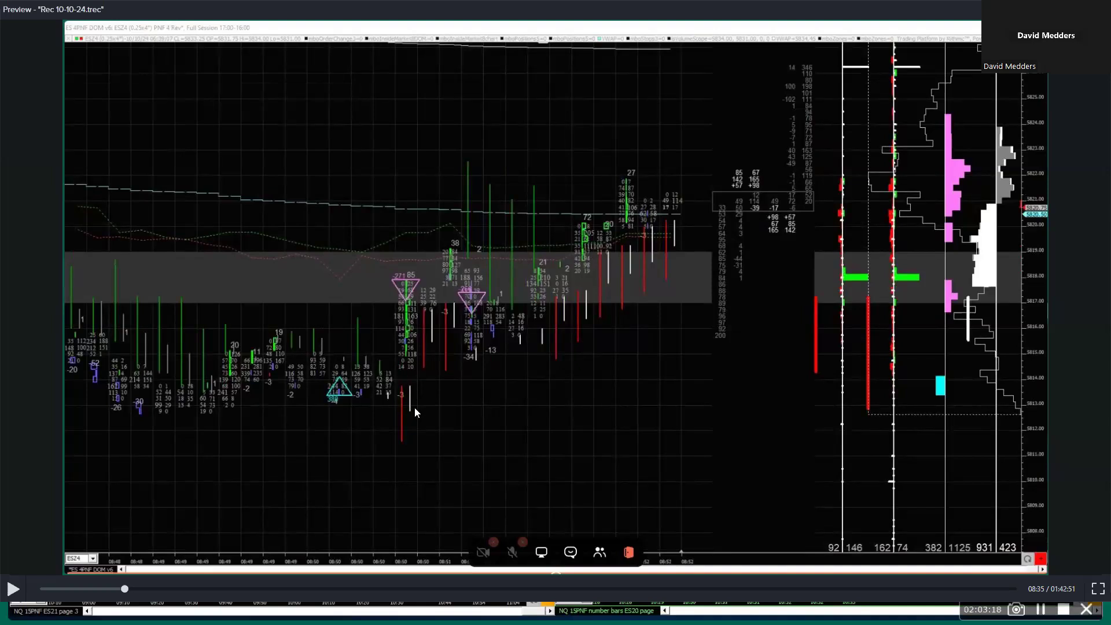
mouse_move(354, 398)
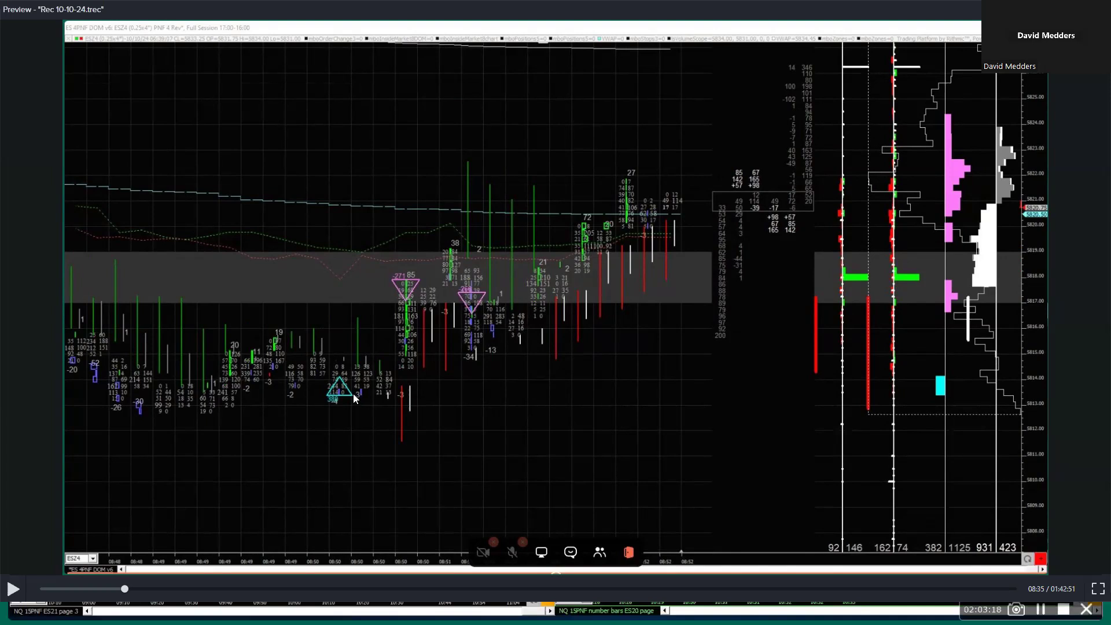
mouse_move(340, 381)
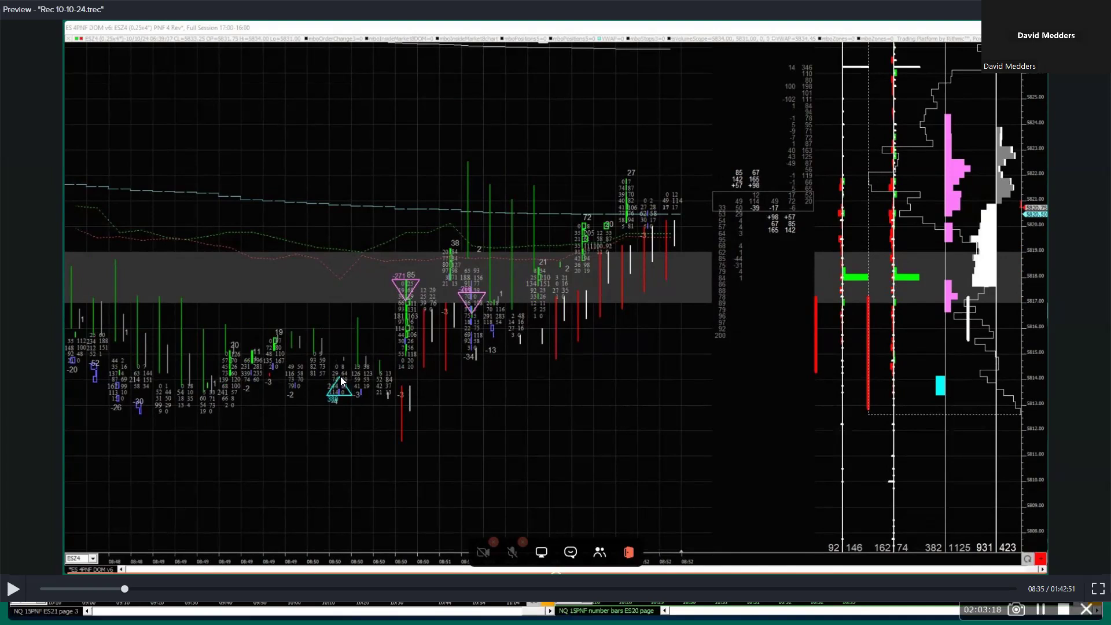
mouse_move(397, 375)
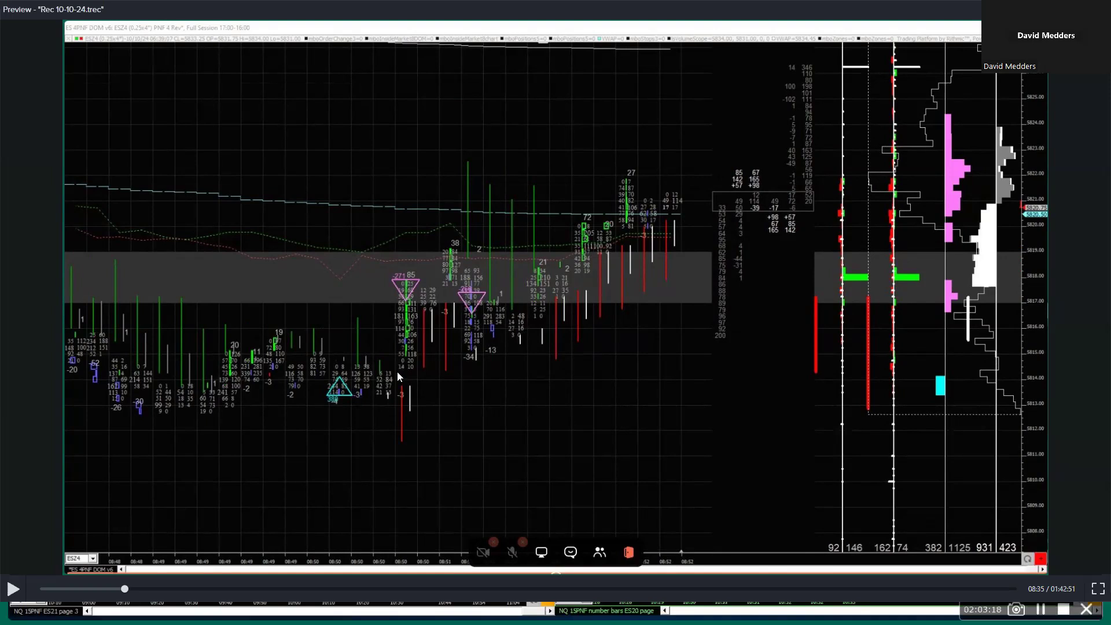
mouse_move(389, 290)
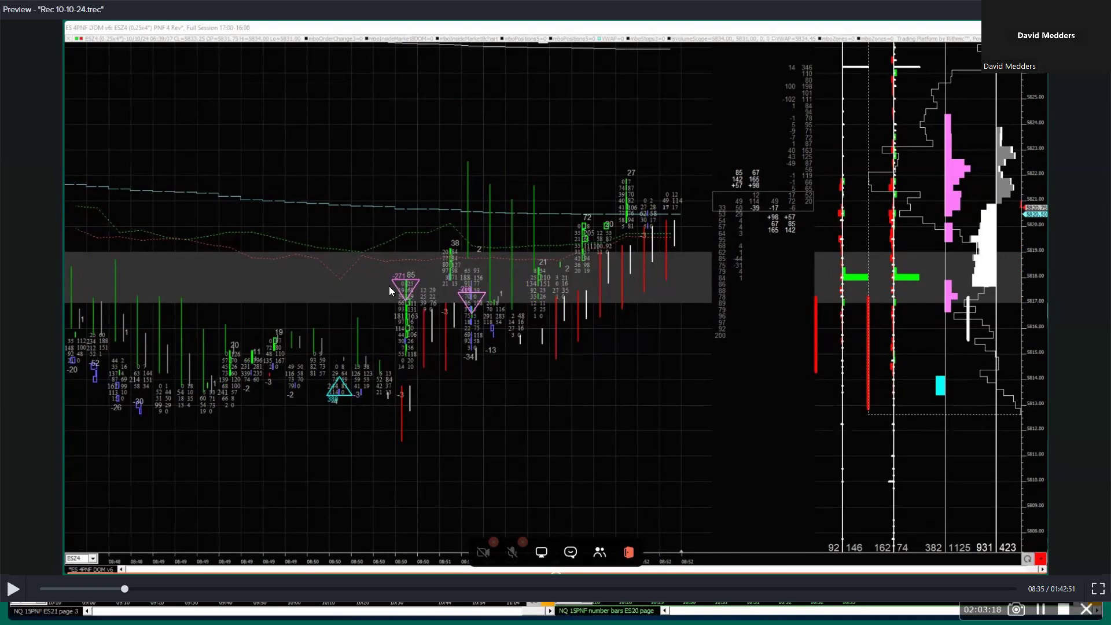
mouse_move(598, 275)
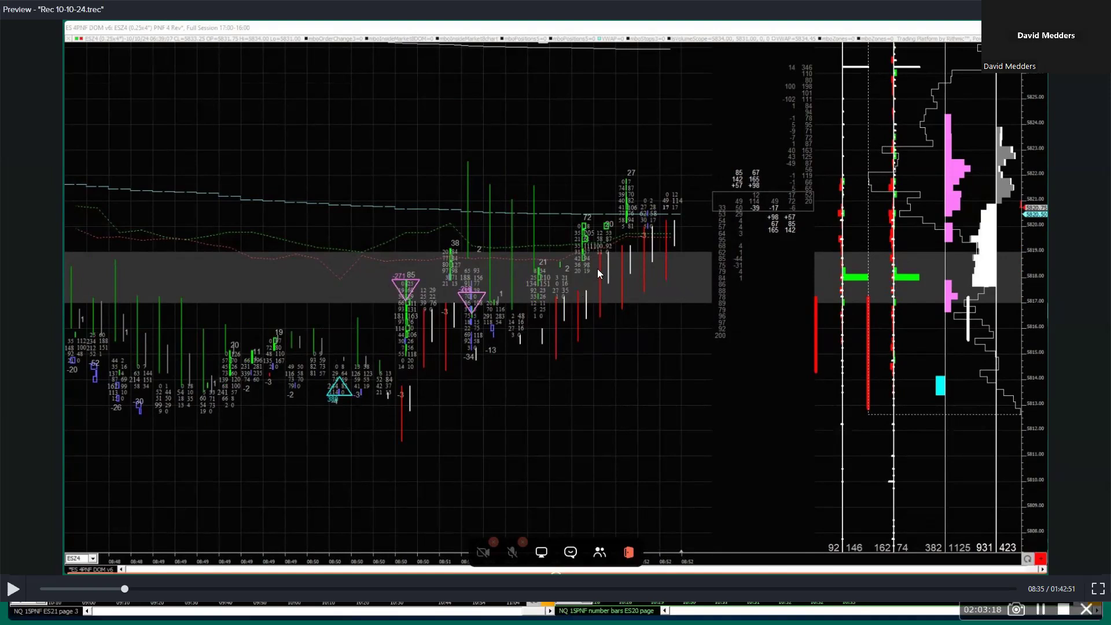
mouse_move(573, 253)
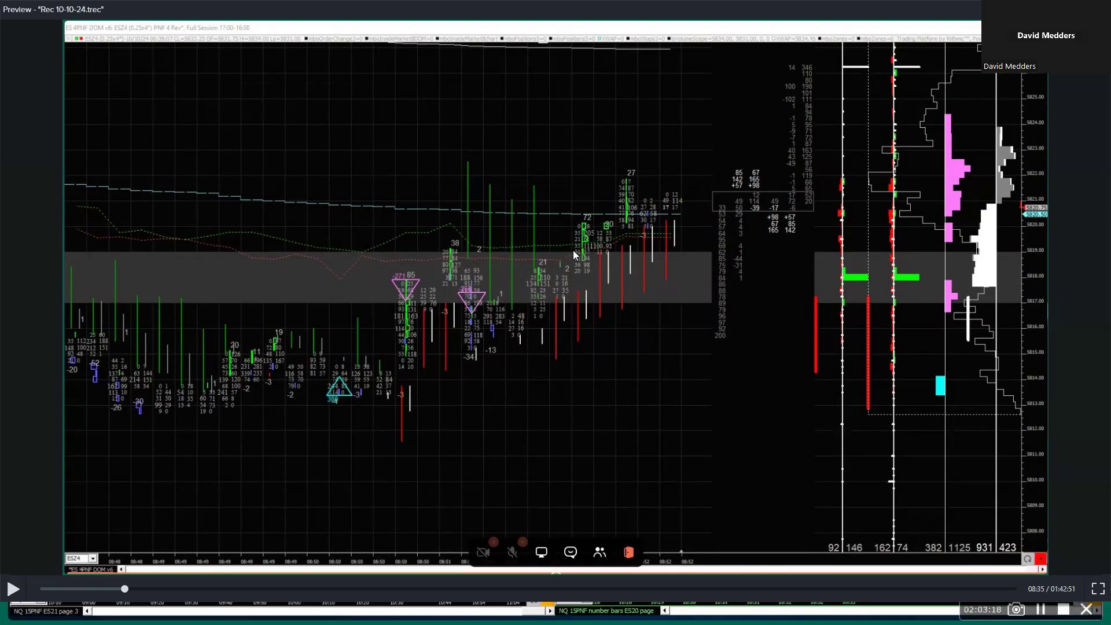
mouse_move(568, 313)
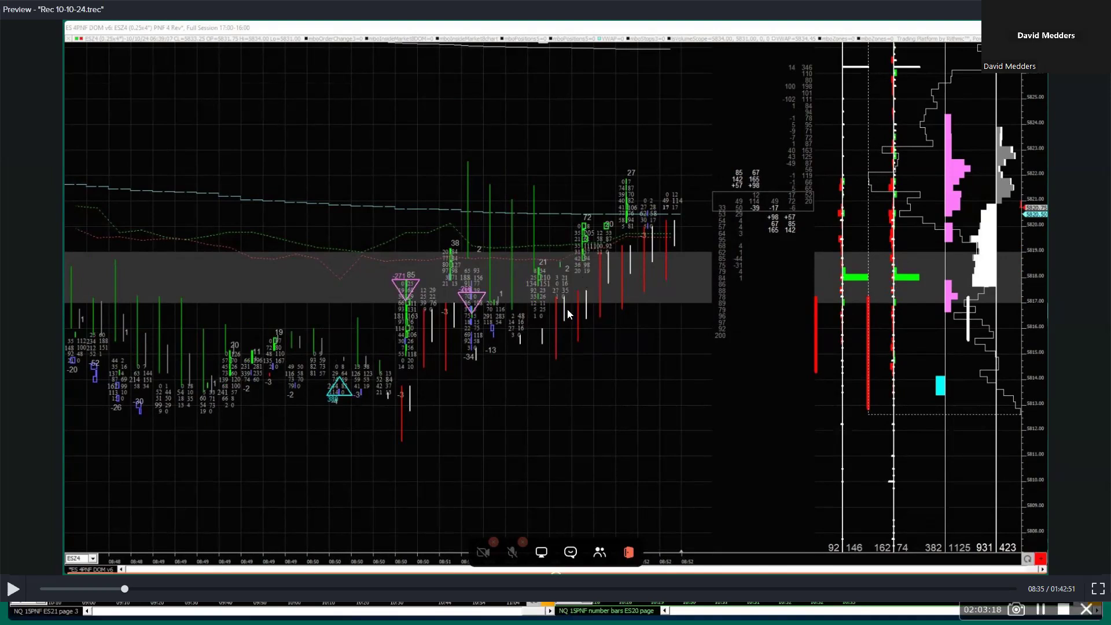
mouse_move(611, 532)
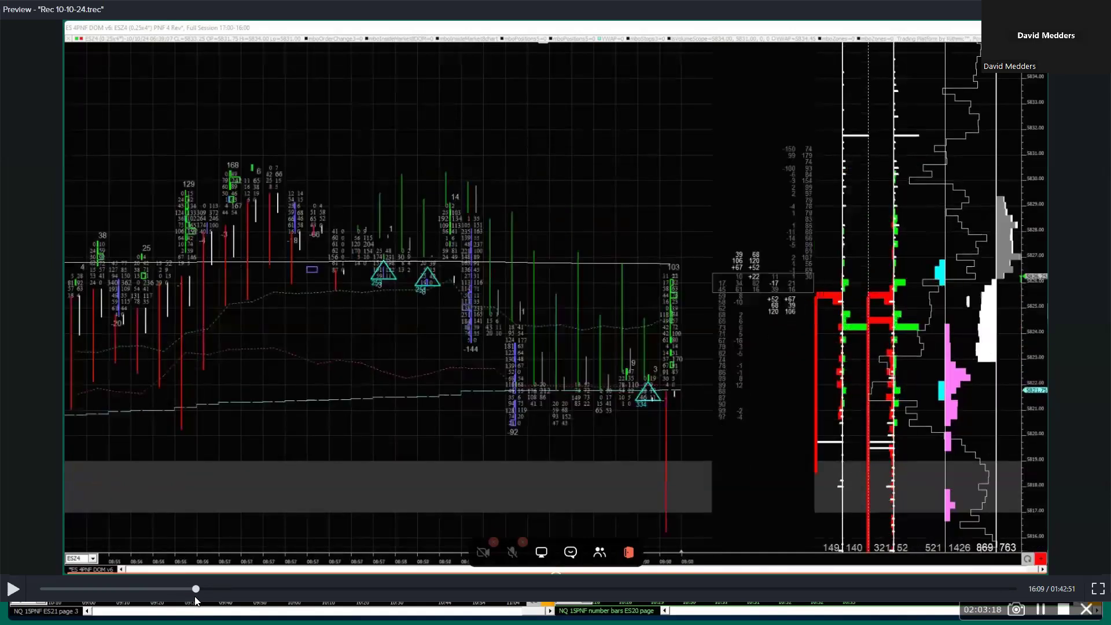
mouse_move(465, 340)
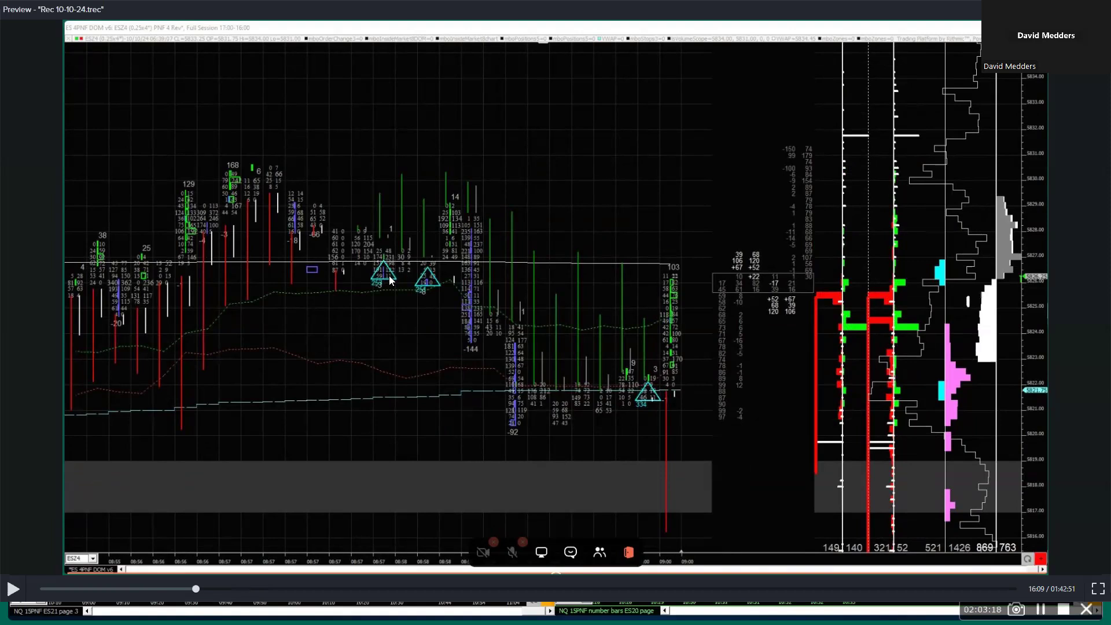
mouse_move(493, 297)
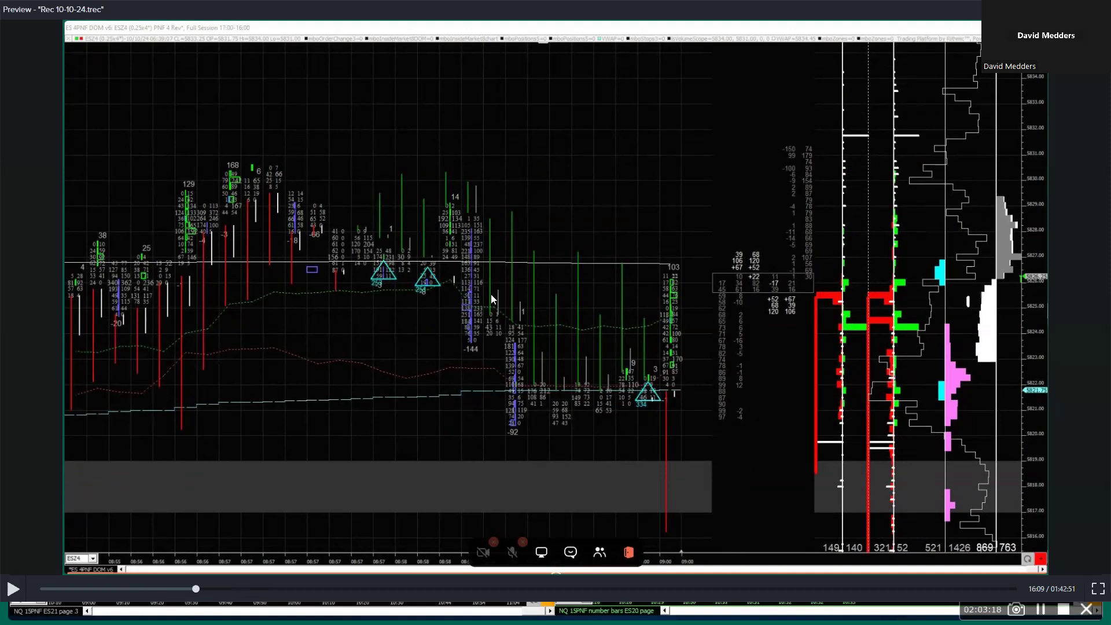
mouse_move(434, 251)
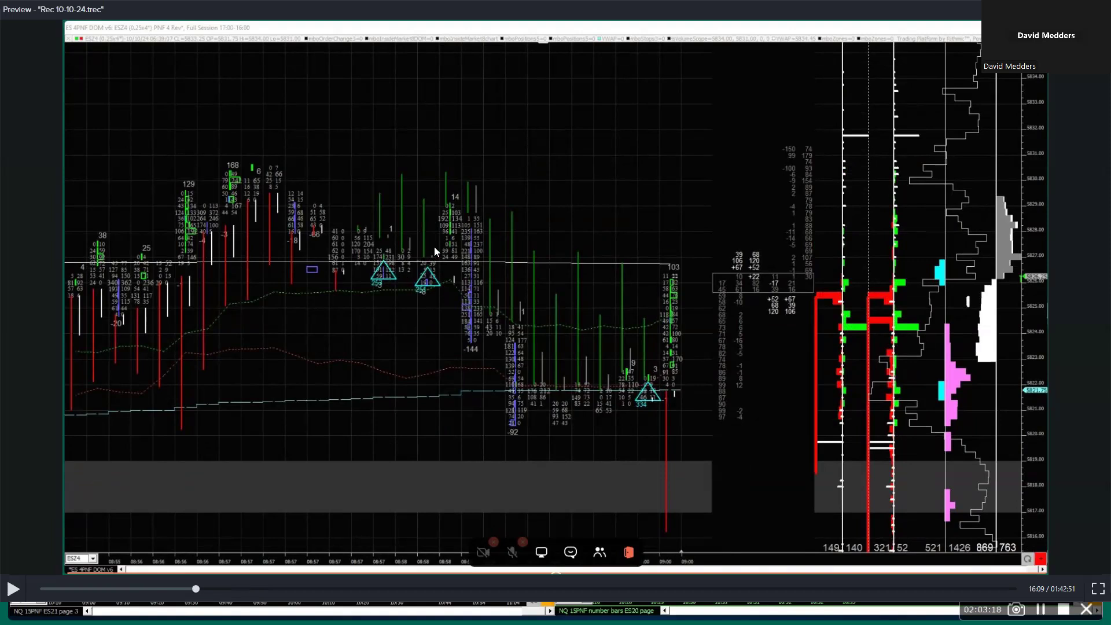
mouse_move(473, 285)
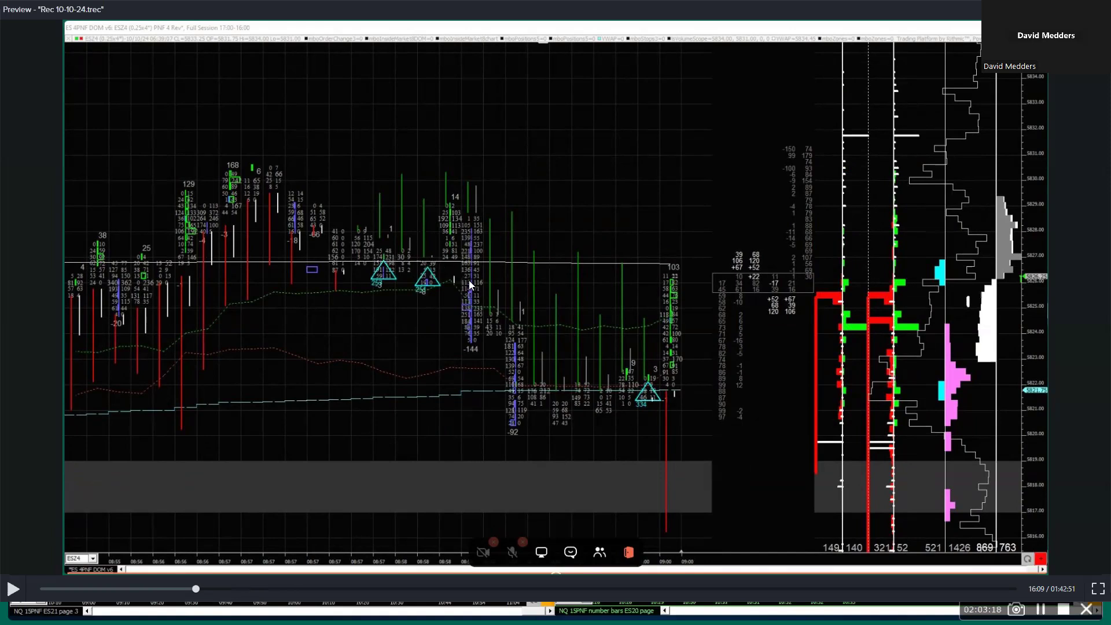
mouse_move(466, 302)
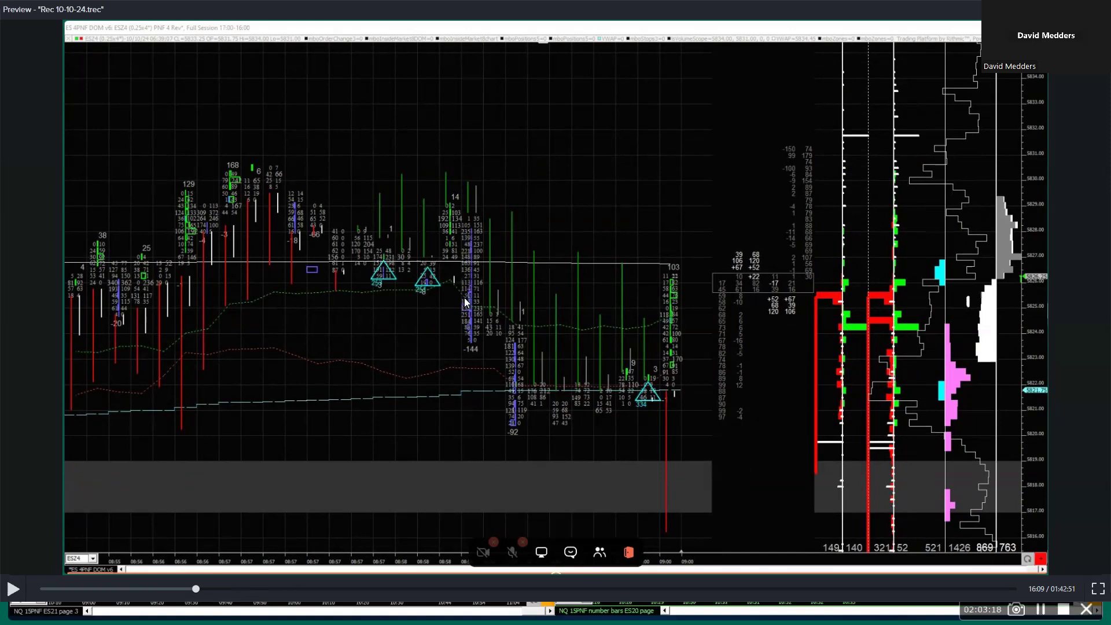
mouse_move(509, 425)
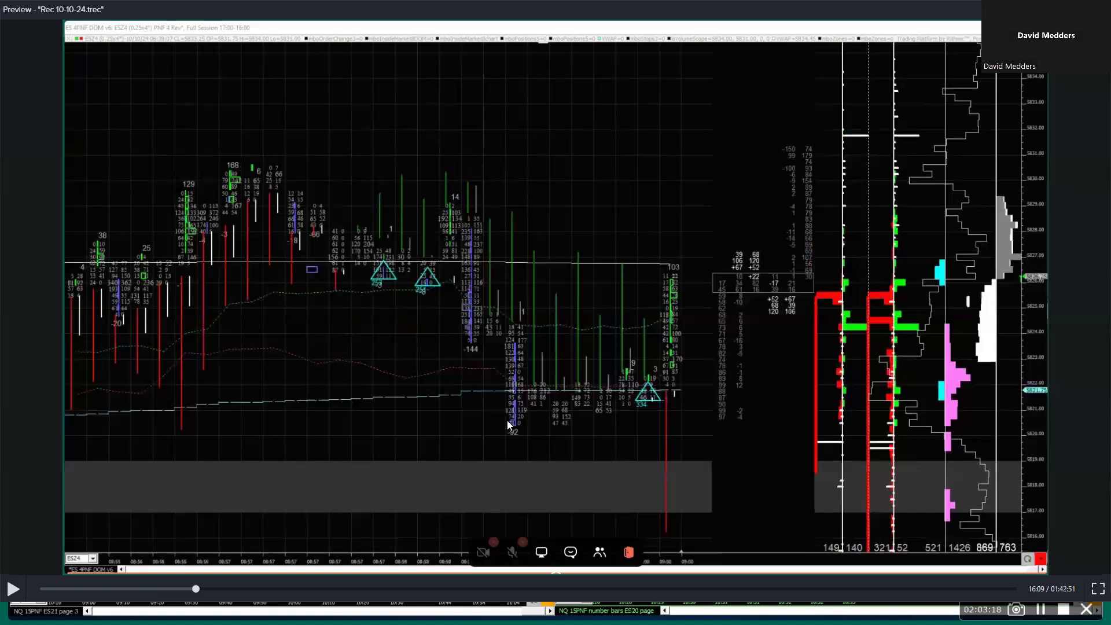
mouse_move(516, 395)
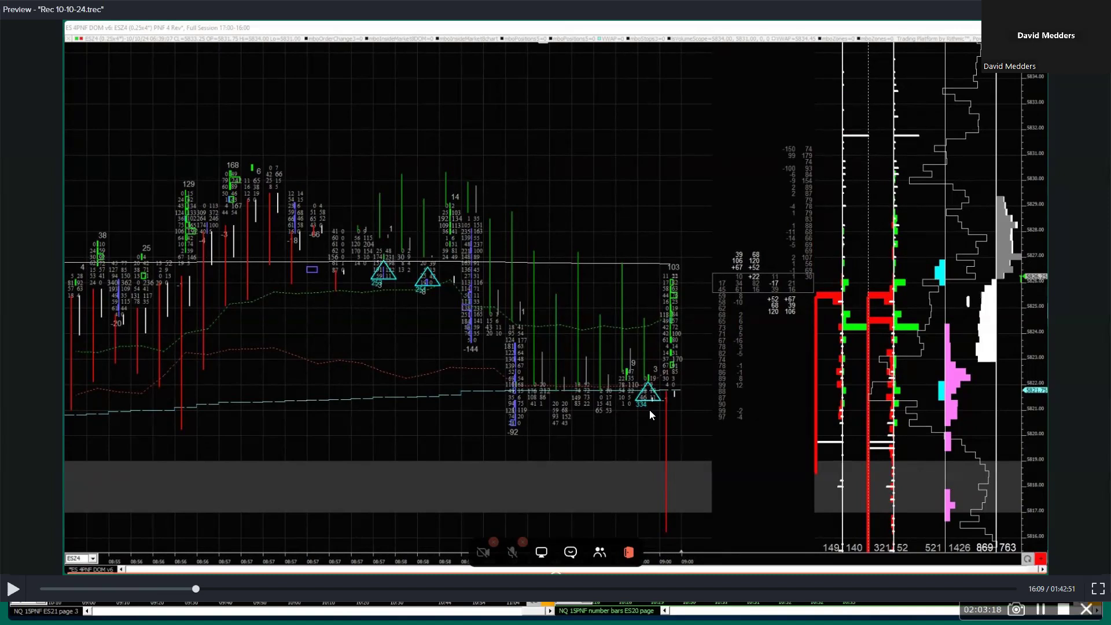
mouse_move(650, 394)
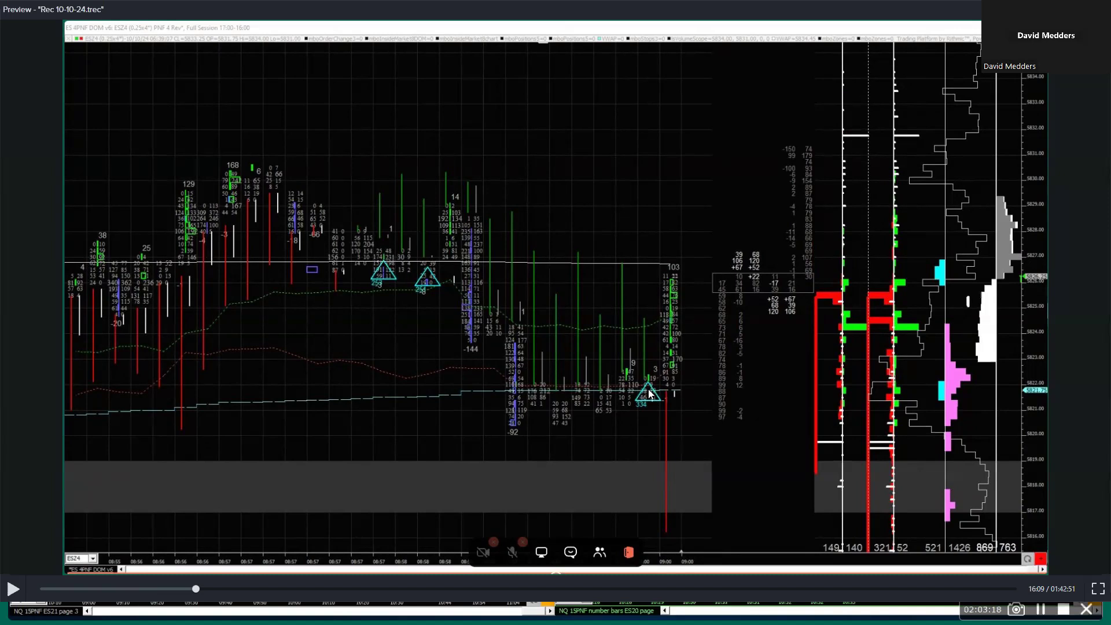
mouse_move(664, 399)
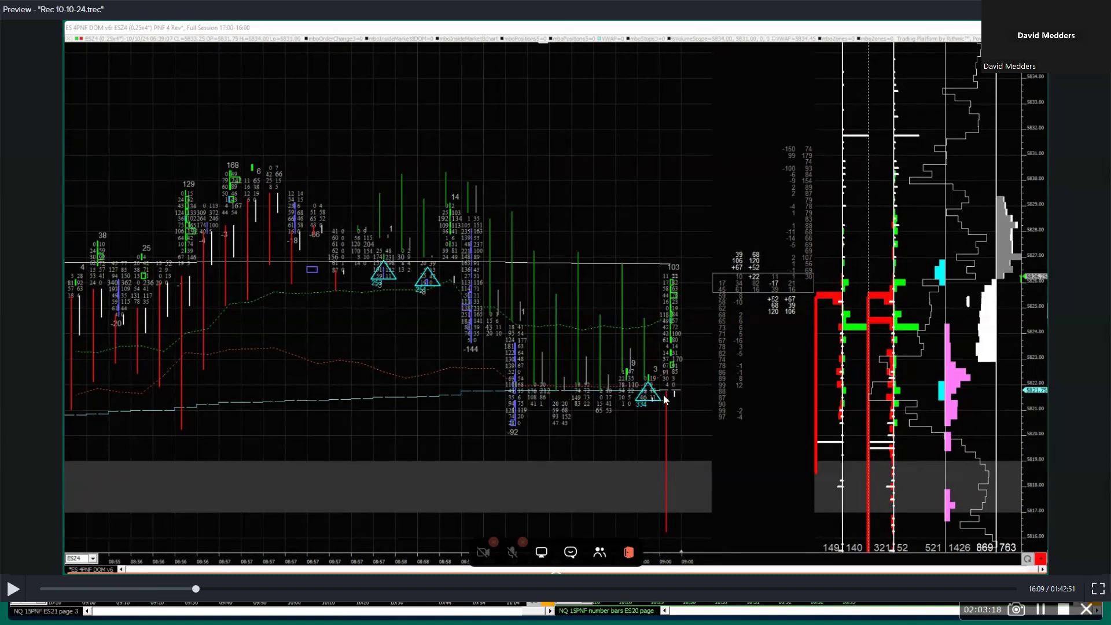
mouse_move(671, 259)
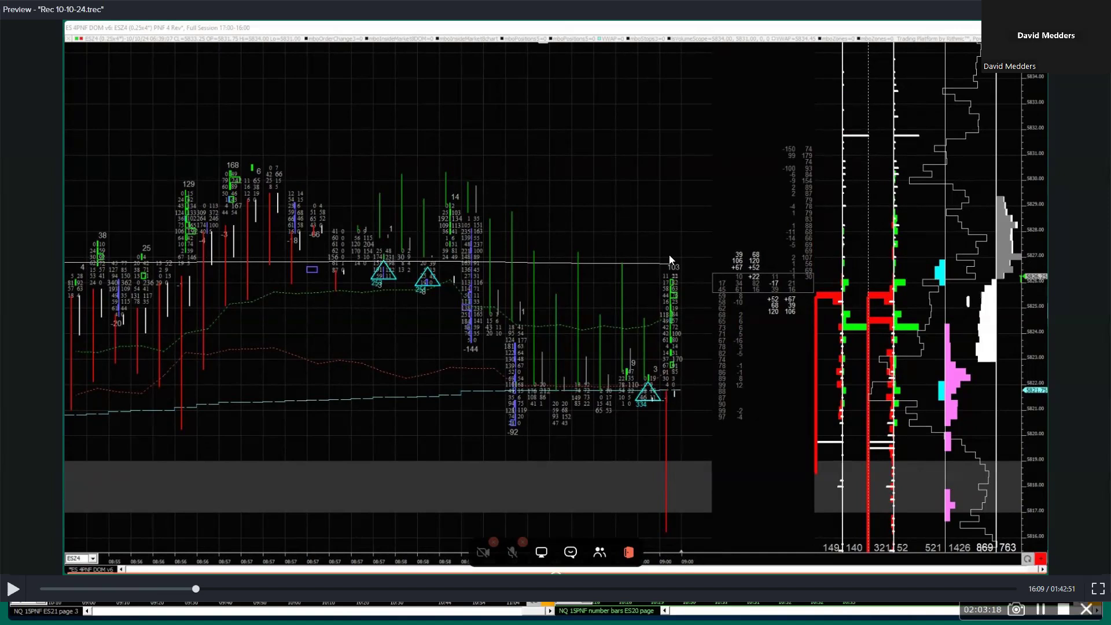
mouse_move(651, 403)
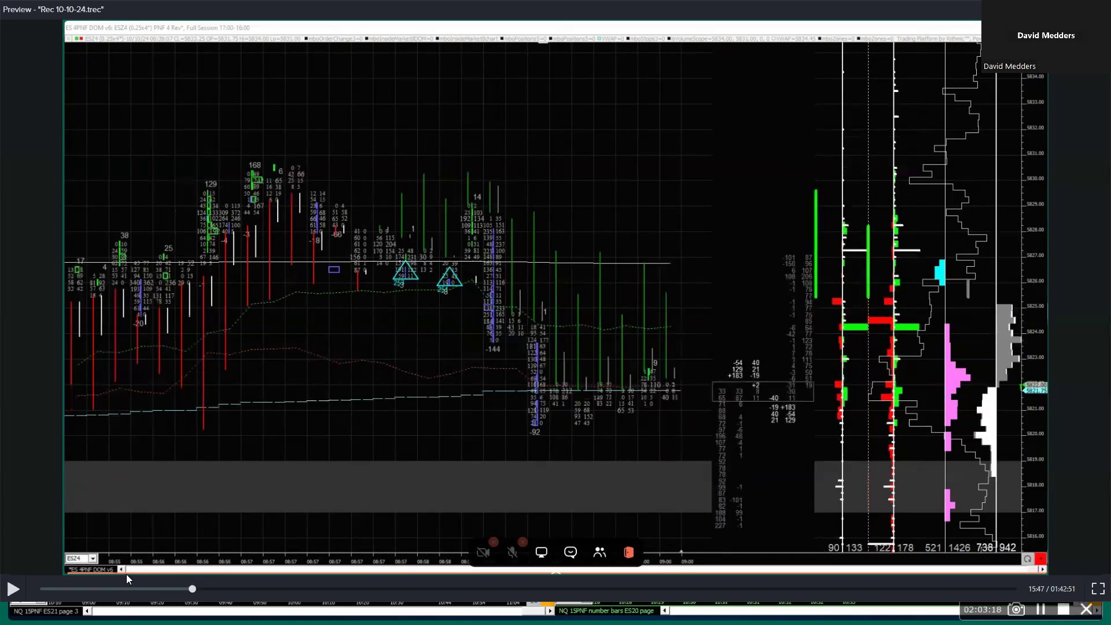
Resume the ES replay to about 09:01 and draw a yellow annotation above the price bars
left_click(12, 588)
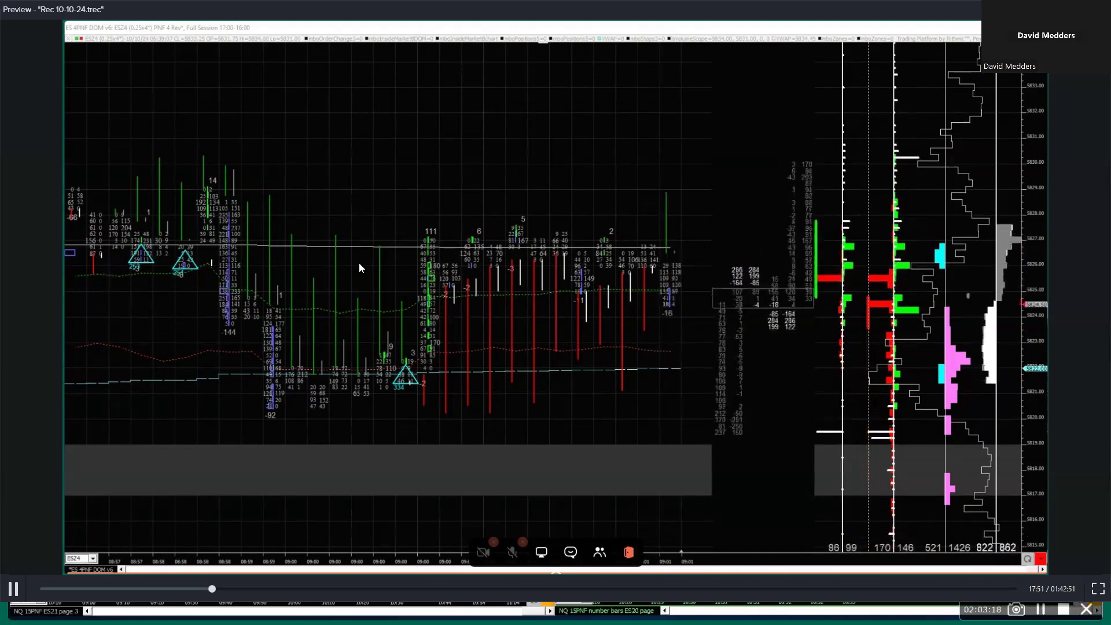
mouse_move(43, 260)
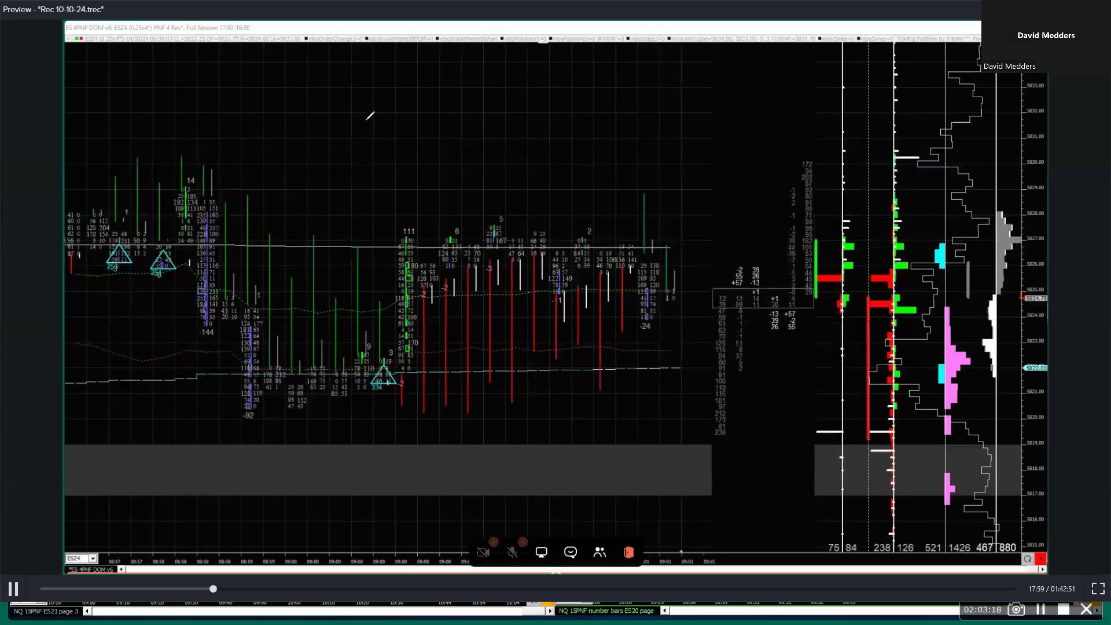
left_click_drag(361, 124, 400, 170)
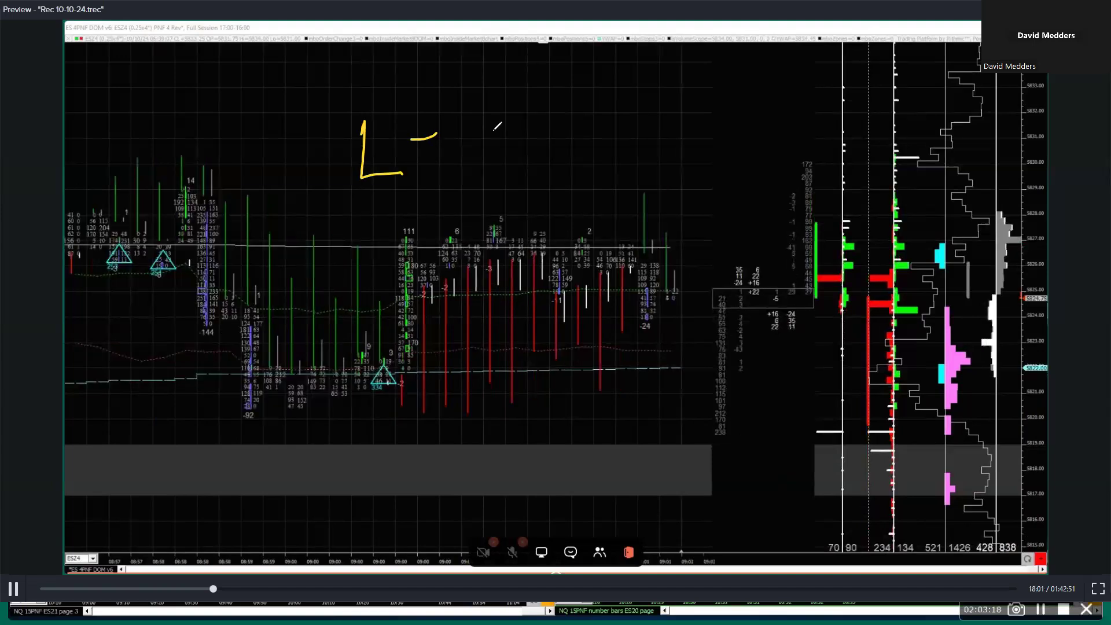